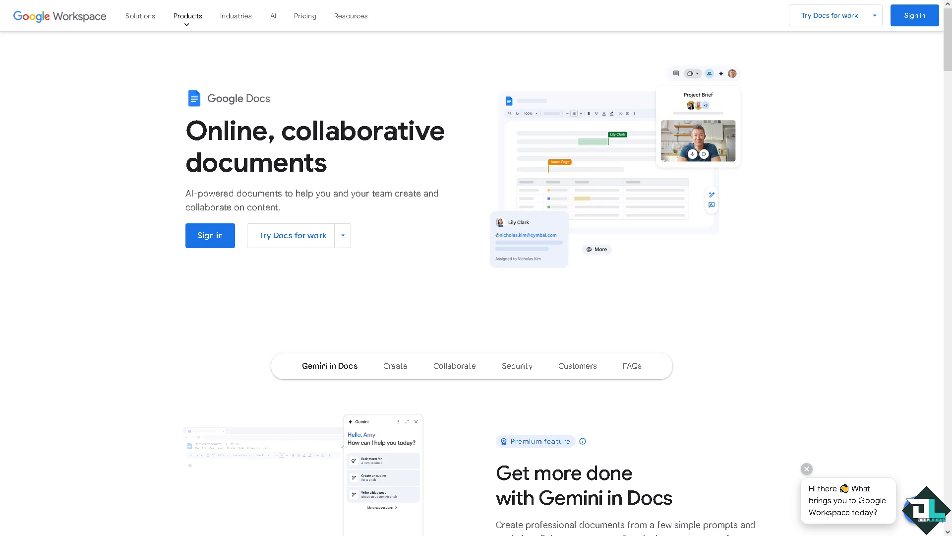
{"action": "mouse_move", "coordinate": [214, 256]}
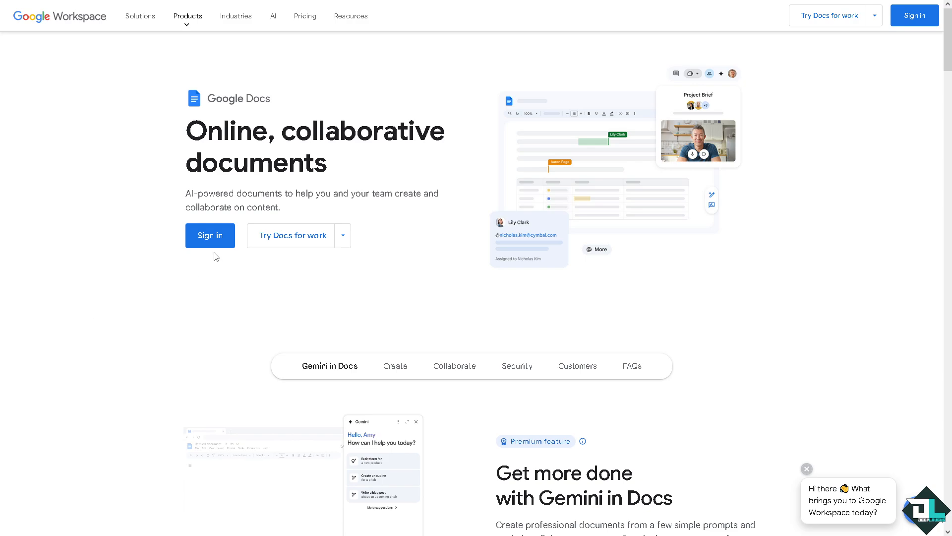
{"action": "mouse_move", "coordinate": [182, 298]}
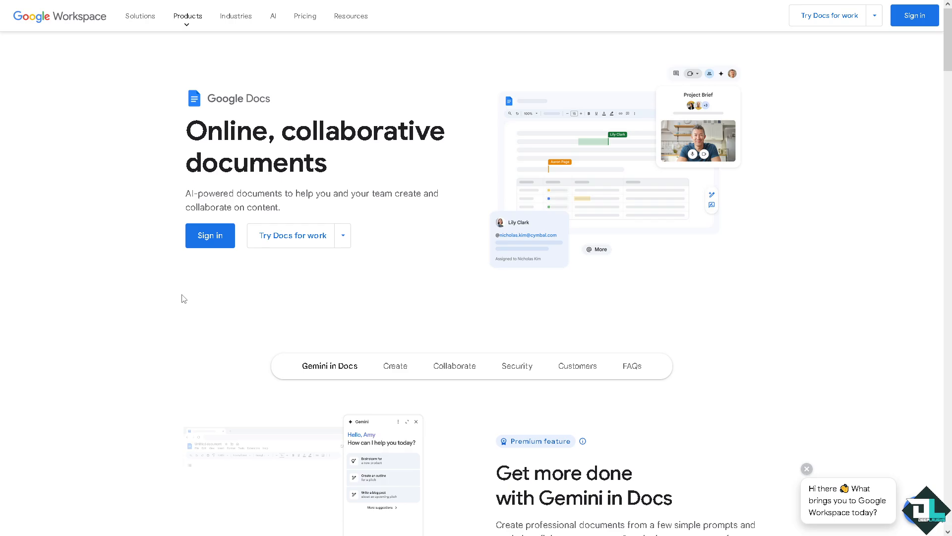
{"action": "mouse_move", "coordinate": [315, 261]}
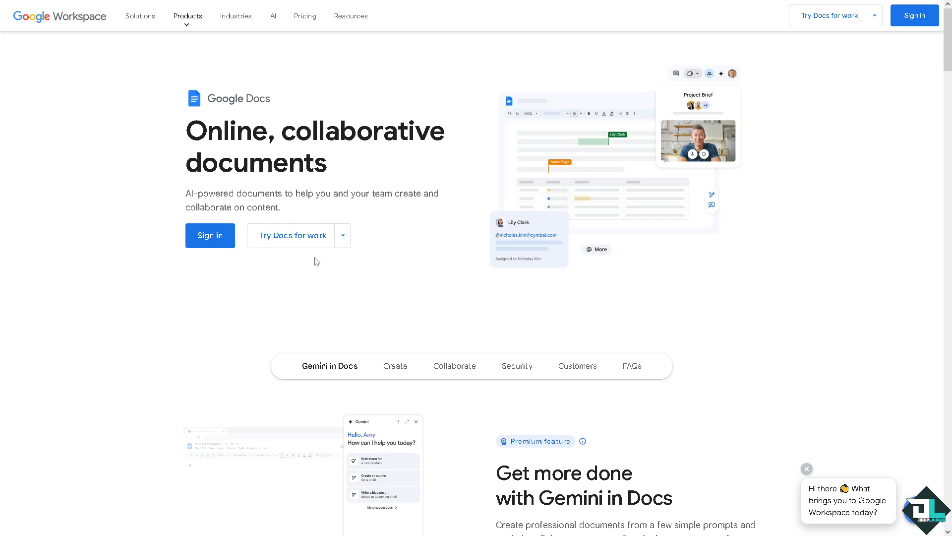
Switch from the Google Docs landing page to the draw.io tab with the diagram open
{"action": "left_click", "coordinate": [342, 236]}
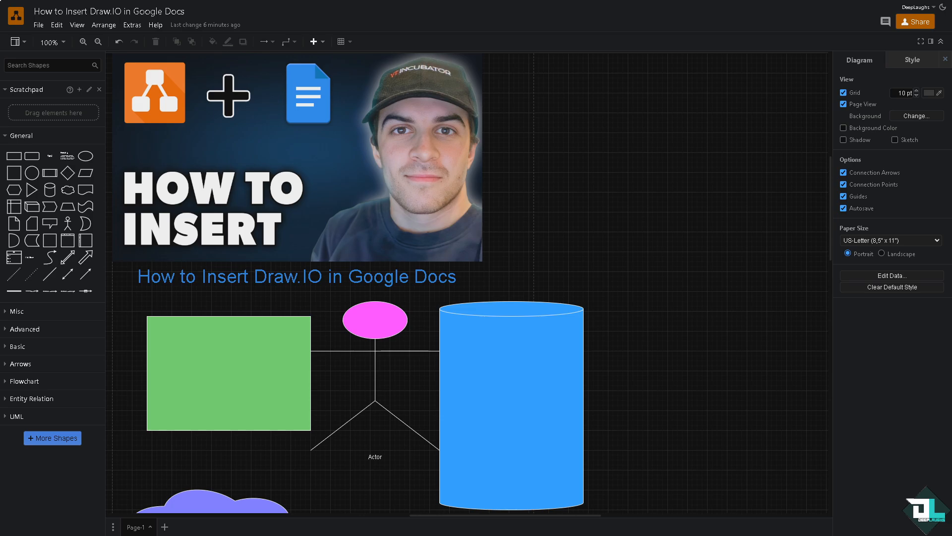
Select the video thumbnail image and save the diagram to Drive via File > Save
{"action": "left_click", "coordinate": [296, 156]}
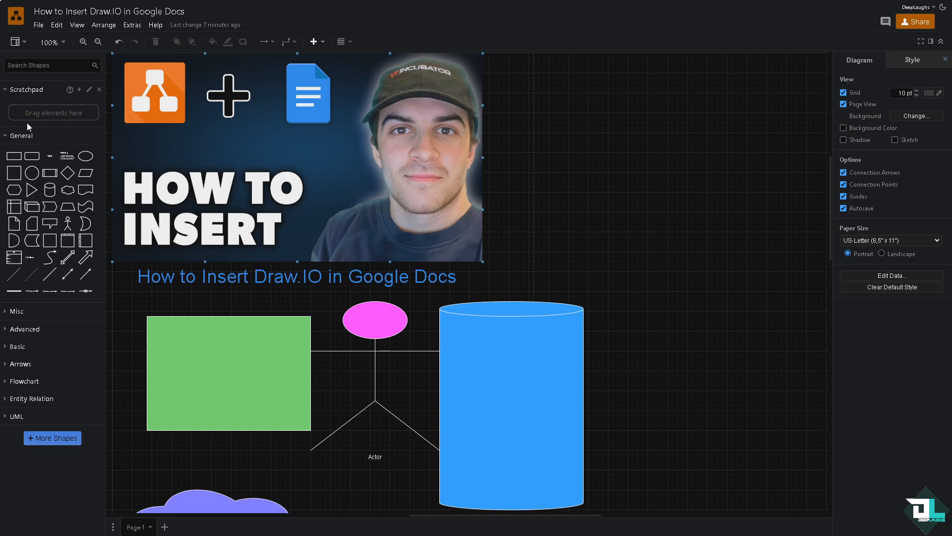
{"action": "left_click", "coordinate": [38, 25]}
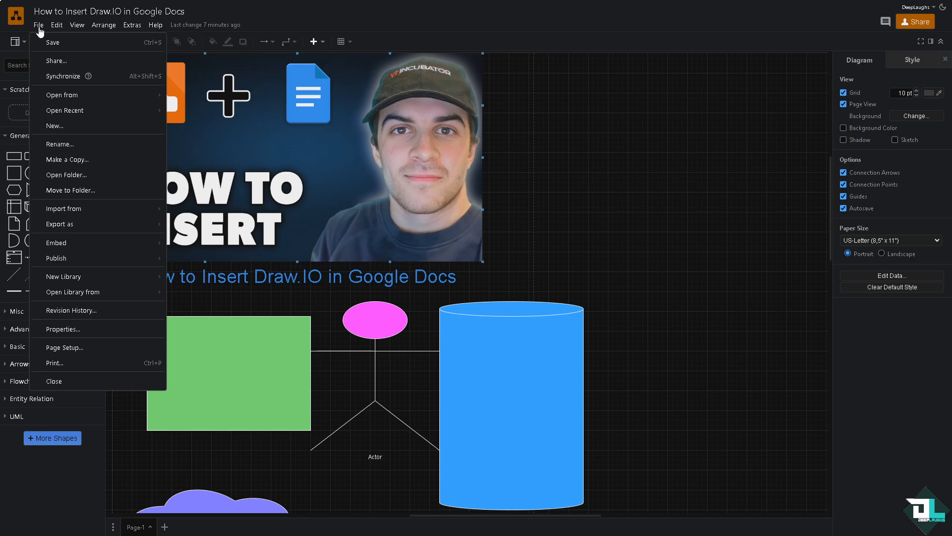
{"action": "left_click", "coordinate": [52, 43]}
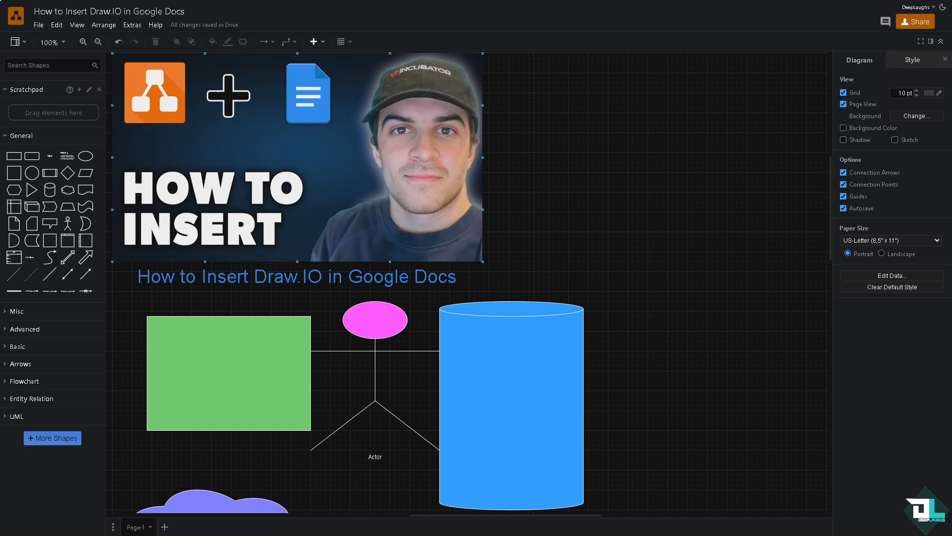
{"action": "left_click", "coordinate": [55, 25]}
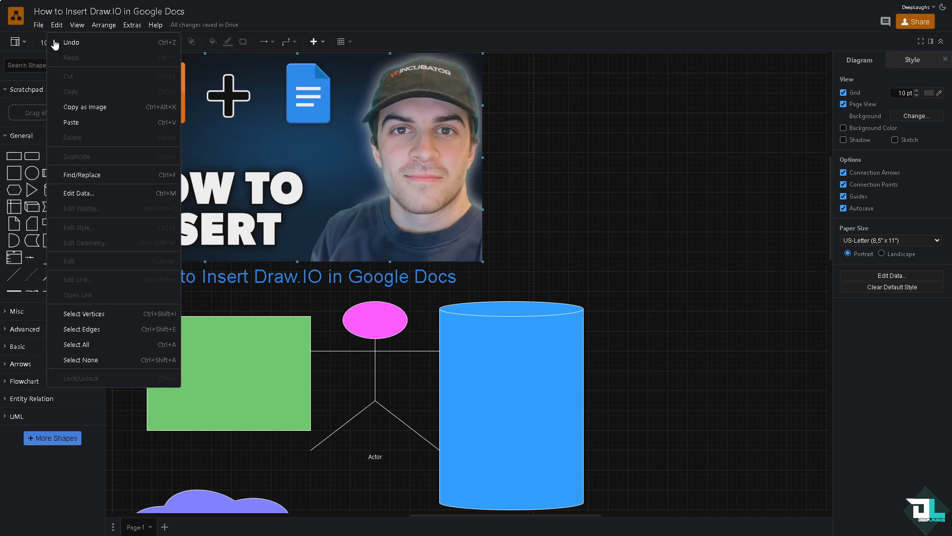
{"action": "left_click", "coordinate": [38, 25]}
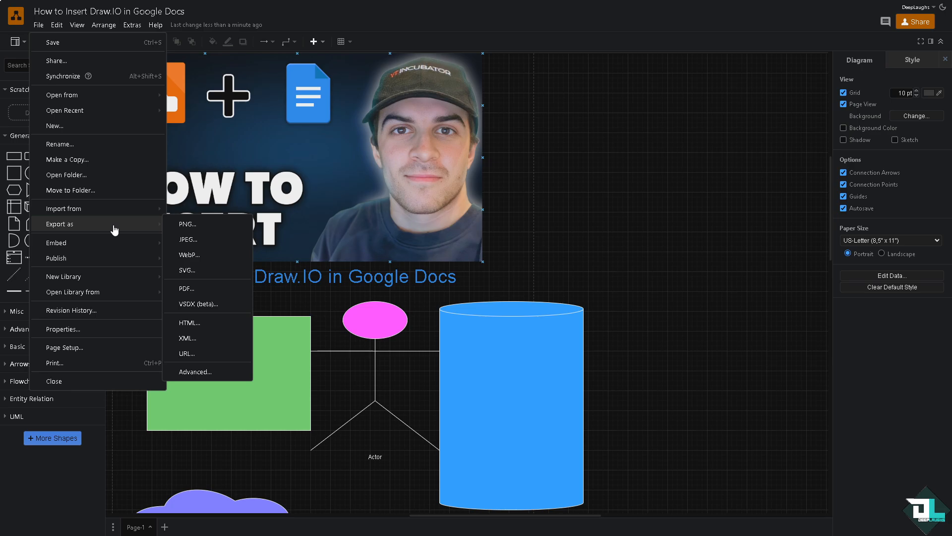
{"action": "mouse_move", "coordinate": [196, 227]}
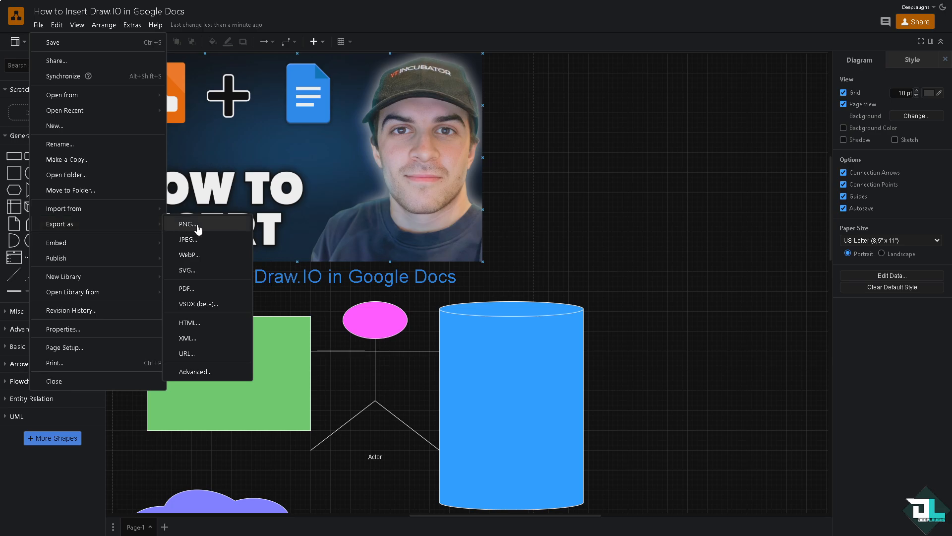
{"action": "mouse_move", "coordinate": [212, 269]}
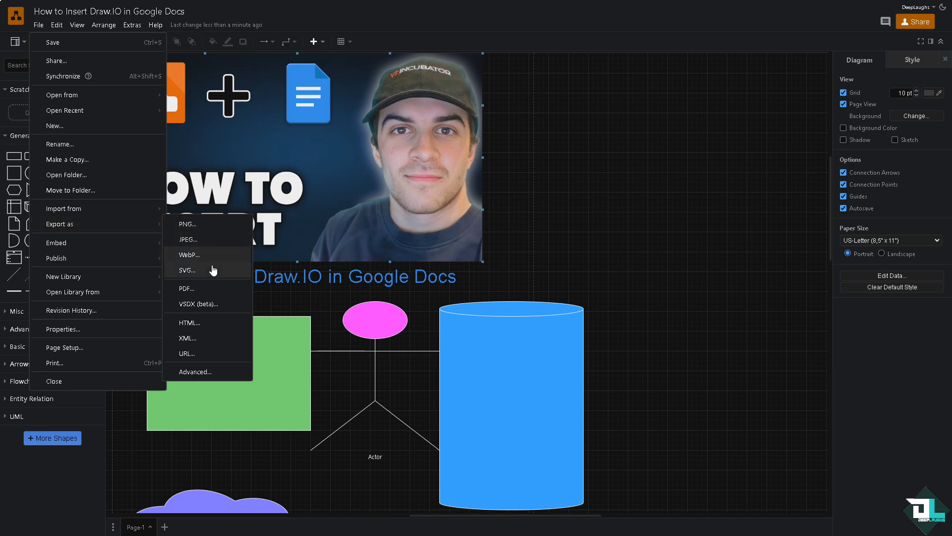
{"action": "mouse_move", "coordinate": [213, 280]}
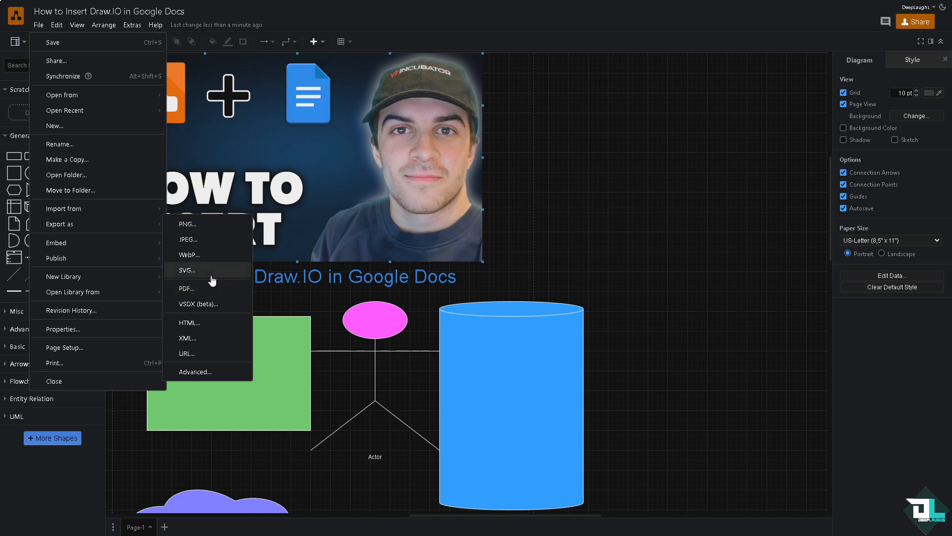
{"action": "mouse_move", "coordinate": [209, 278]}
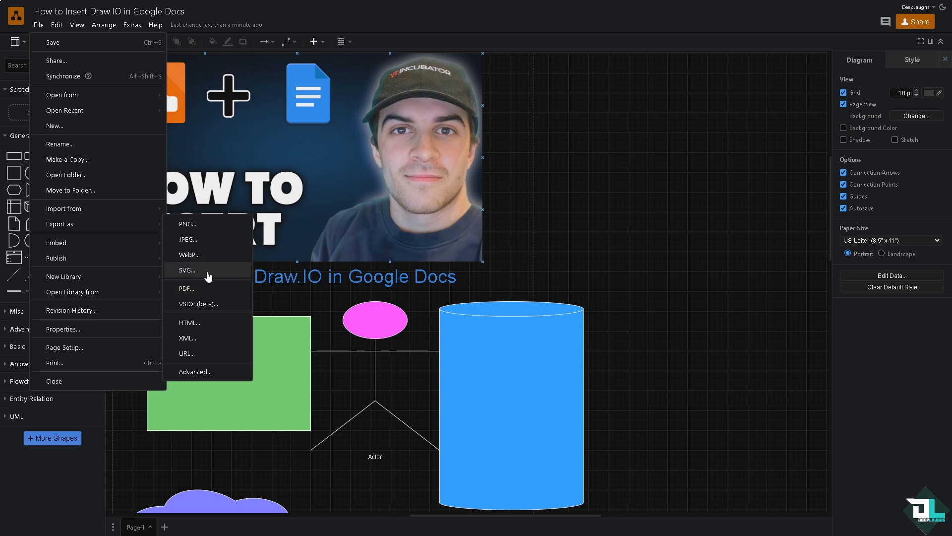
Choose SVG from the Export as list to bring up the SVG export settings
{"action": "left_click", "coordinate": [186, 269]}
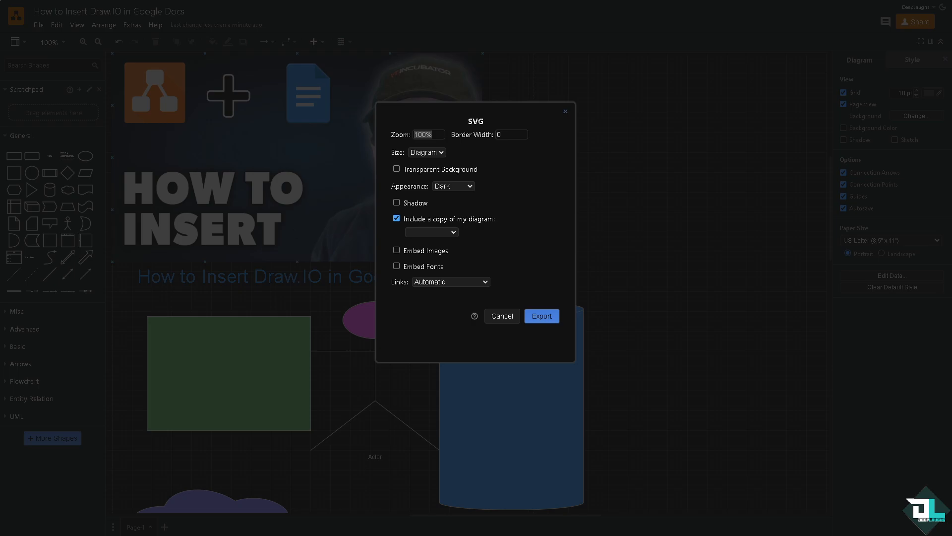
{"action": "mouse_move", "coordinate": [472, 221]}
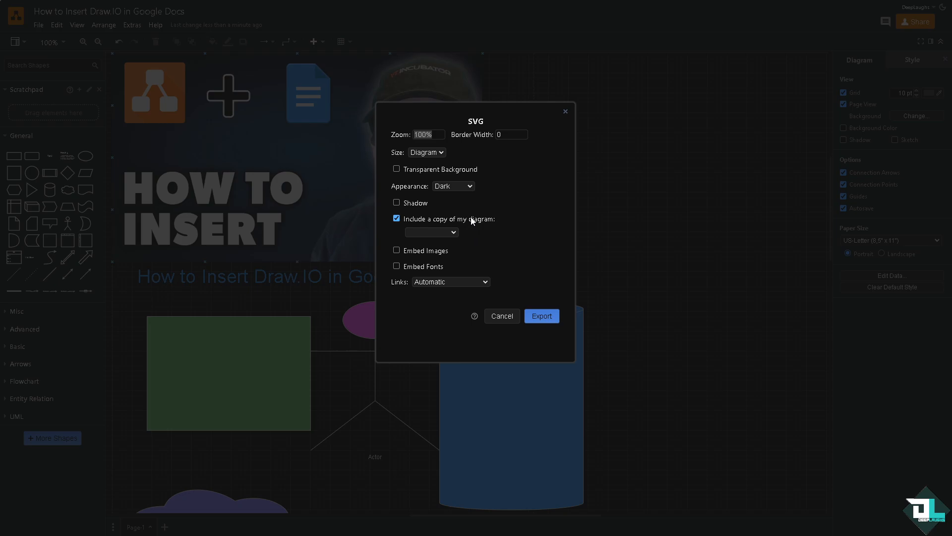
Export the SVG with transparent background off, shadow on and images embedded
{"action": "left_click", "coordinate": [396, 168]}
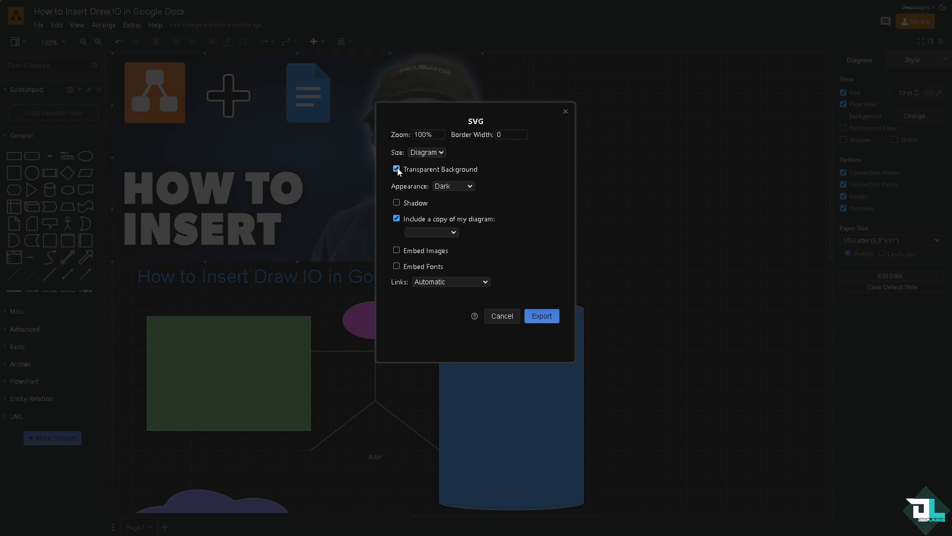
{"action": "left_click", "coordinate": [395, 169]}
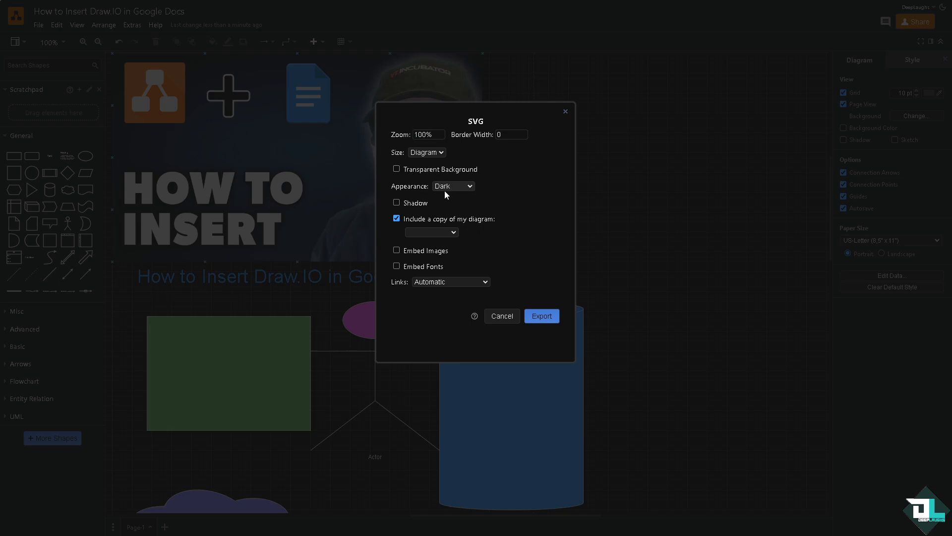
{"action": "left_click", "coordinate": [397, 202]}
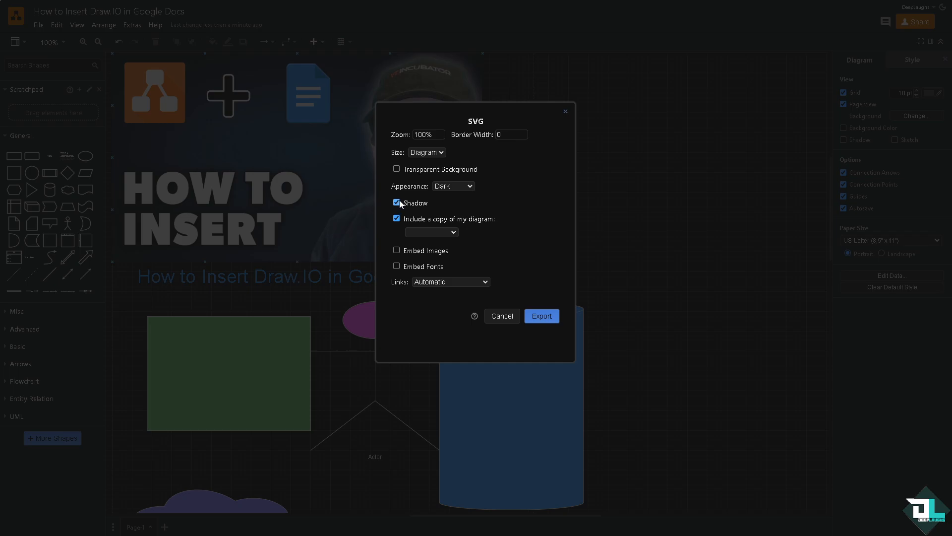
{"action": "left_click", "coordinate": [397, 265]}
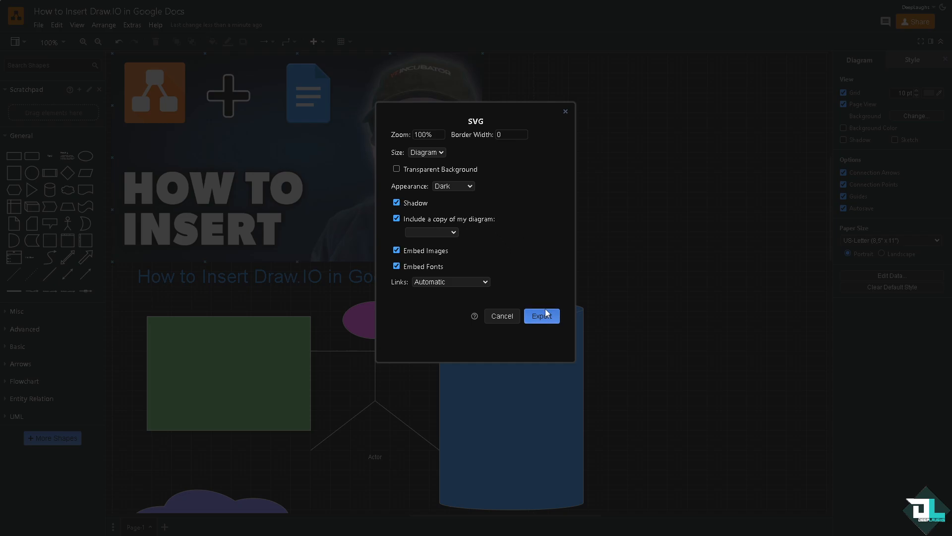
{"action": "left_click", "coordinate": [539, 315]}
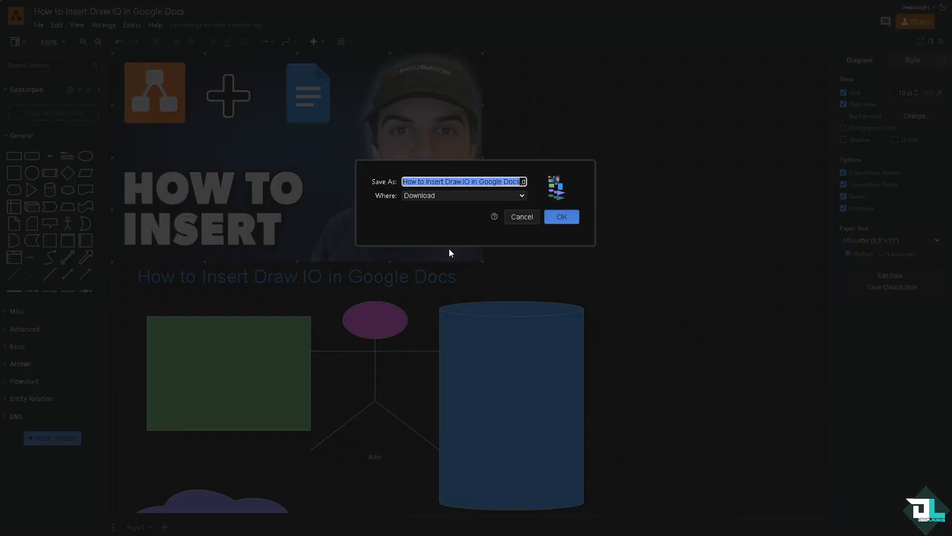
Set the SVG save destination to Download and save it to the computer
{"action": "left_click", "coordinate": [463, 195]}
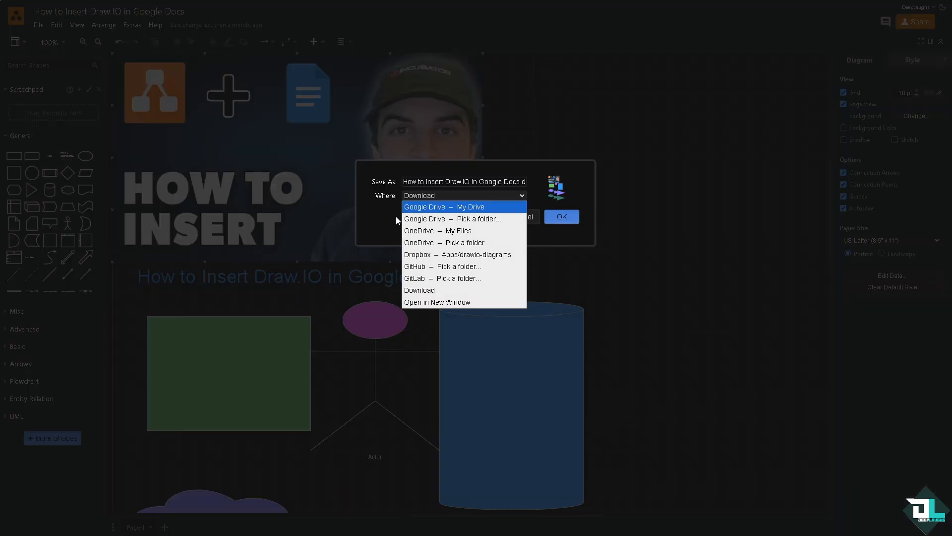
{"action": "mouse_move", "coordinate": [383, 226]}
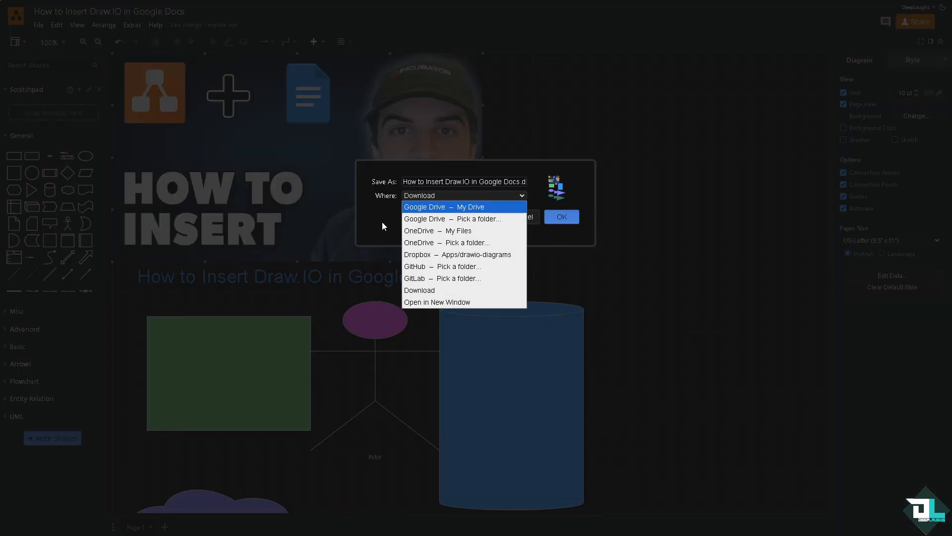
{"action": "mouse_move", "coordinate": [423, 217]}
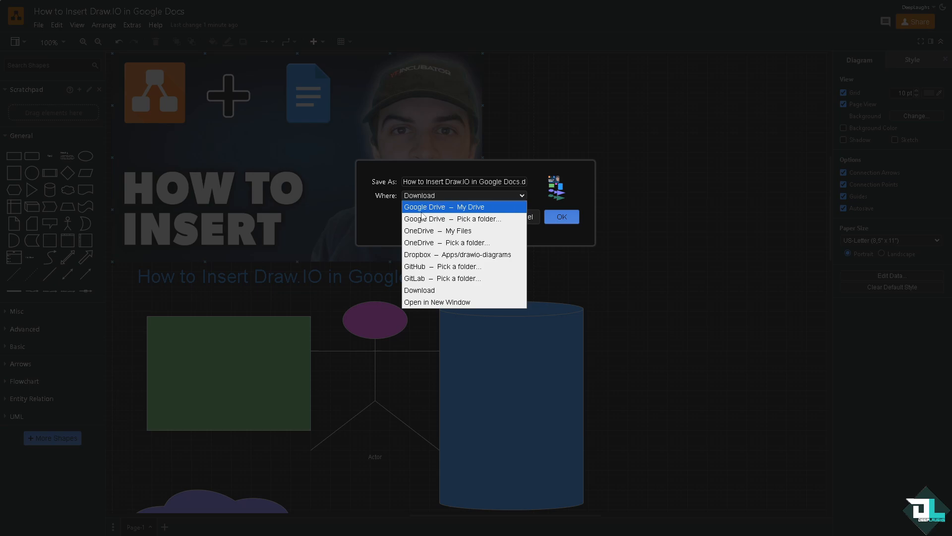
{"action": "mouse_move", "coordinate": [453, 218]}
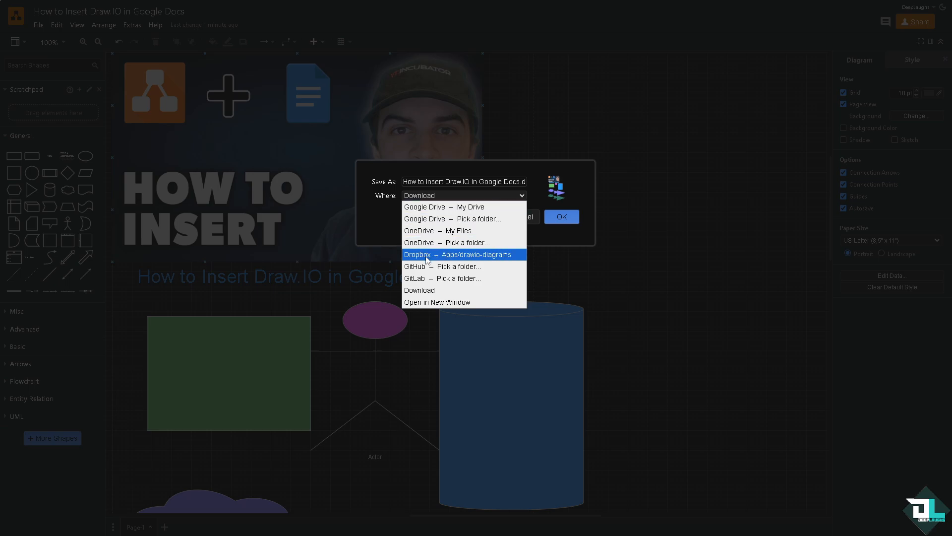
{"action": "mouse_move", "coordinate": [418, 290]}
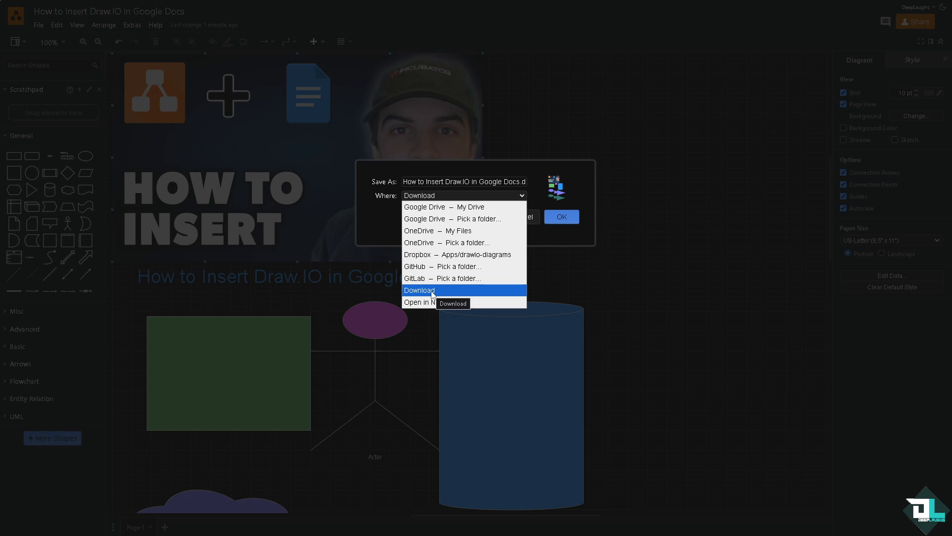
{"action": "mouse_move", "coordinate": [436, 301]}
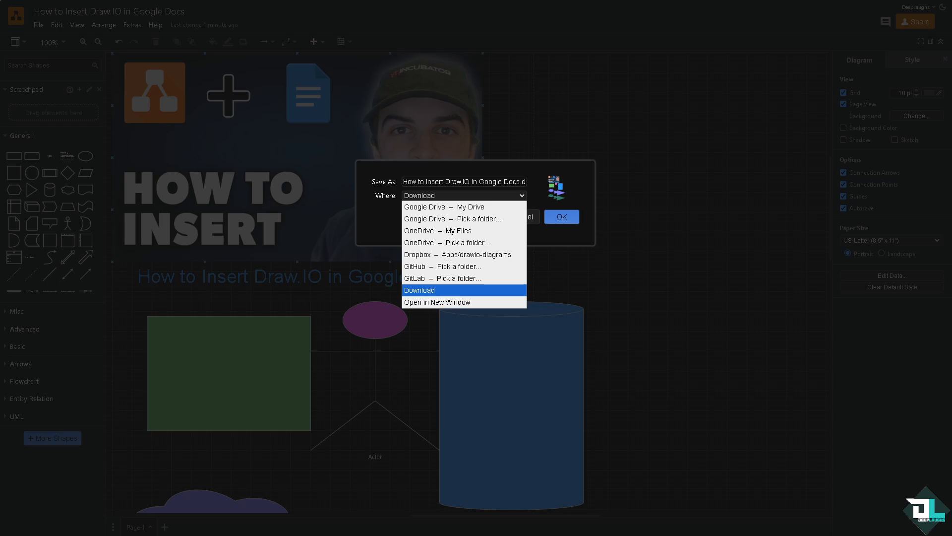
{"action": "left_click", "coordinate": [418, 290]}
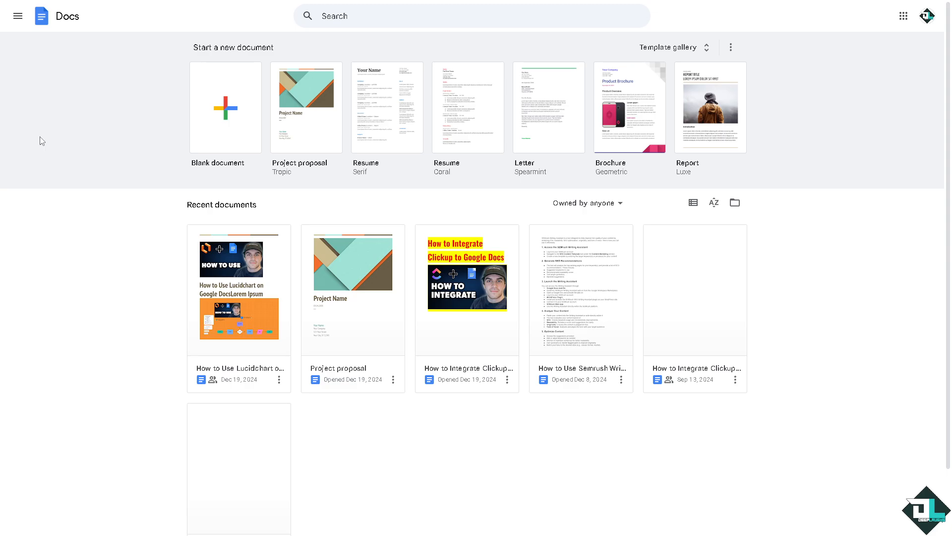
{"action": "mouse_move", "coordinate": [452, 164]}
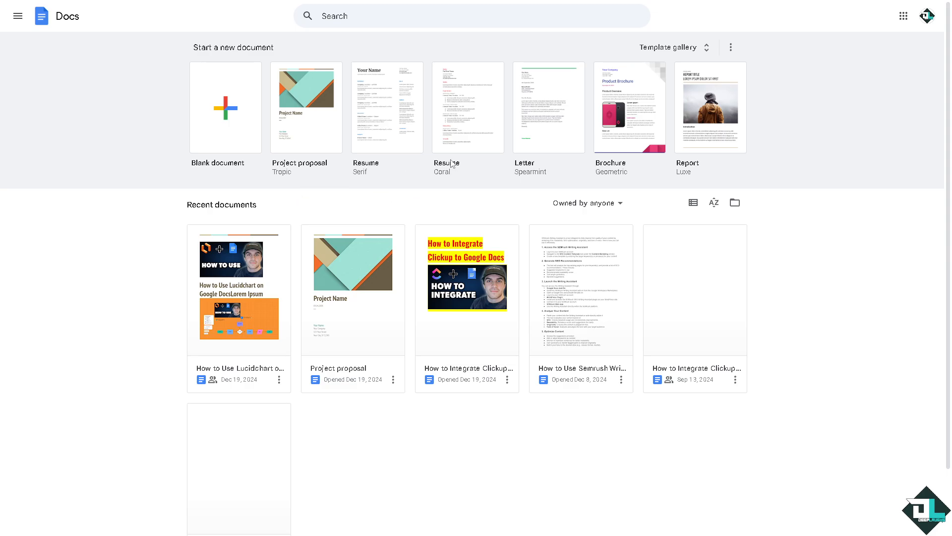
Create a blank document from the template gallery named 'How to Insert Draw IO in Google Docs'
{"action": "left_click", "coordinate": [670, 48]}
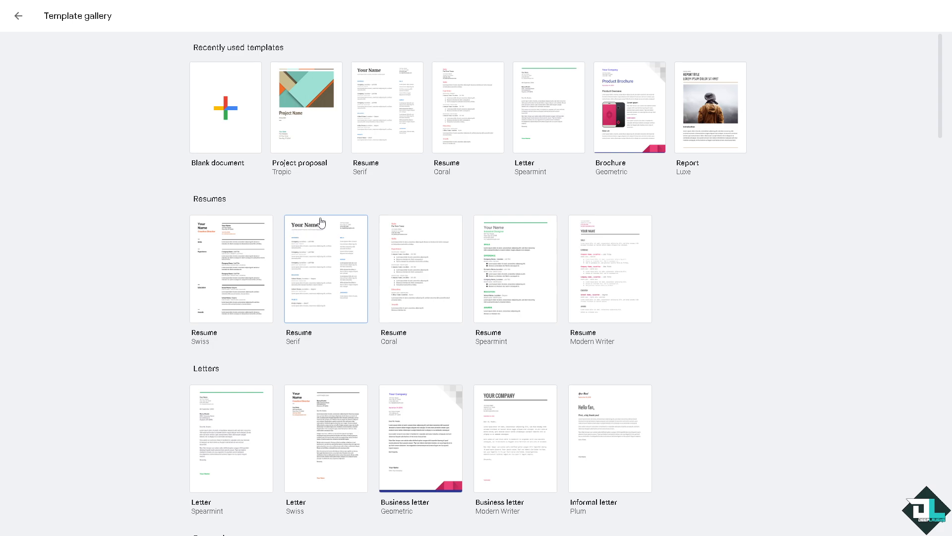
{"action": "mouse_move", "coordinate": [326, 268]}
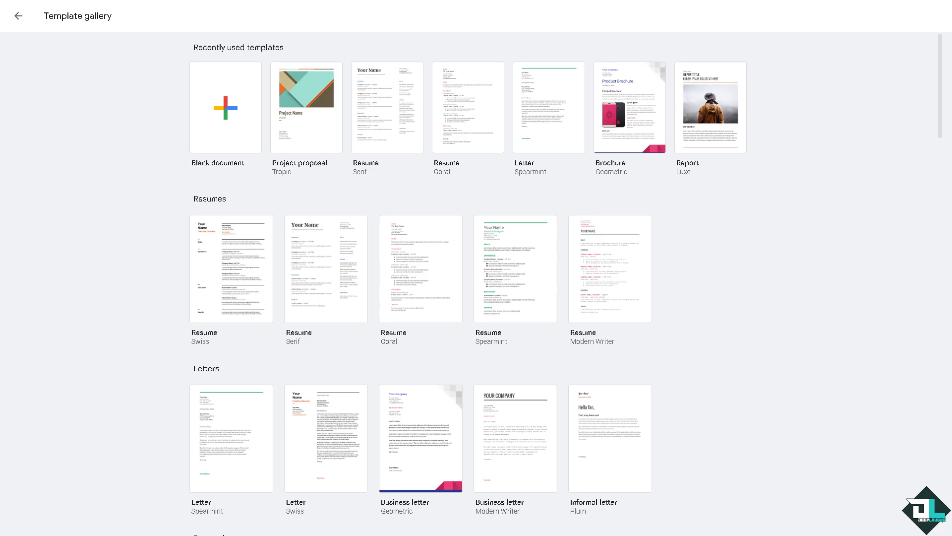
{"action": "mouse_move", "coordinate": [228, 128]}
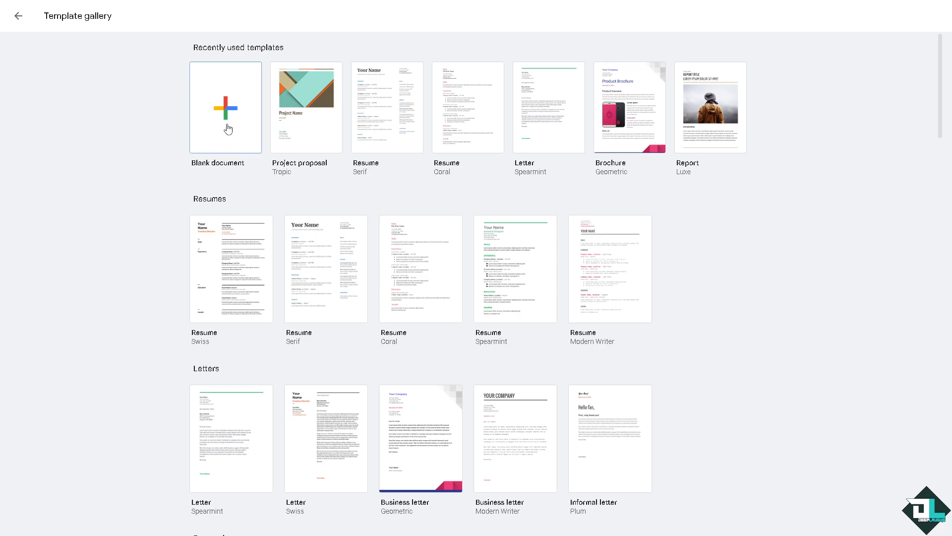
{"action": "mouse_move", "coordinate": [480, 272]}
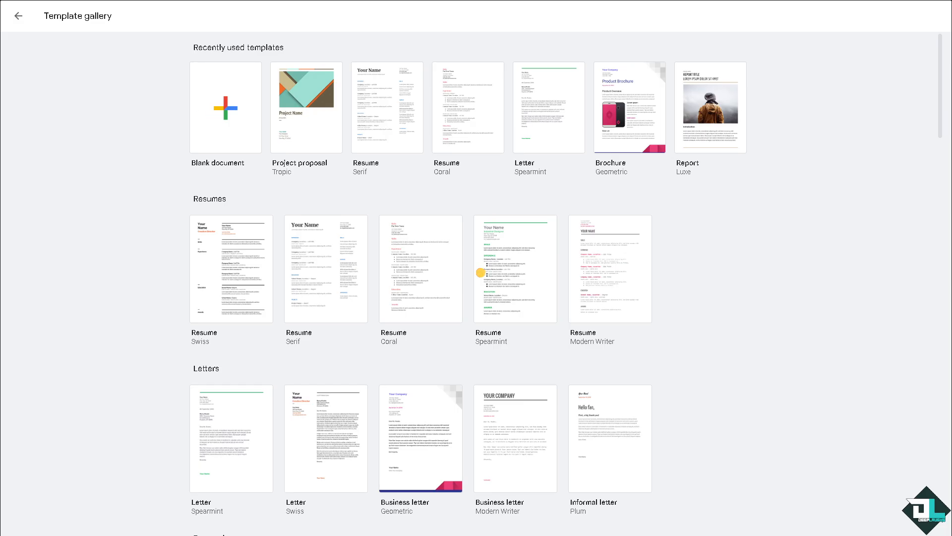
{"action": "left_click", "coordinate": [225, 107]}
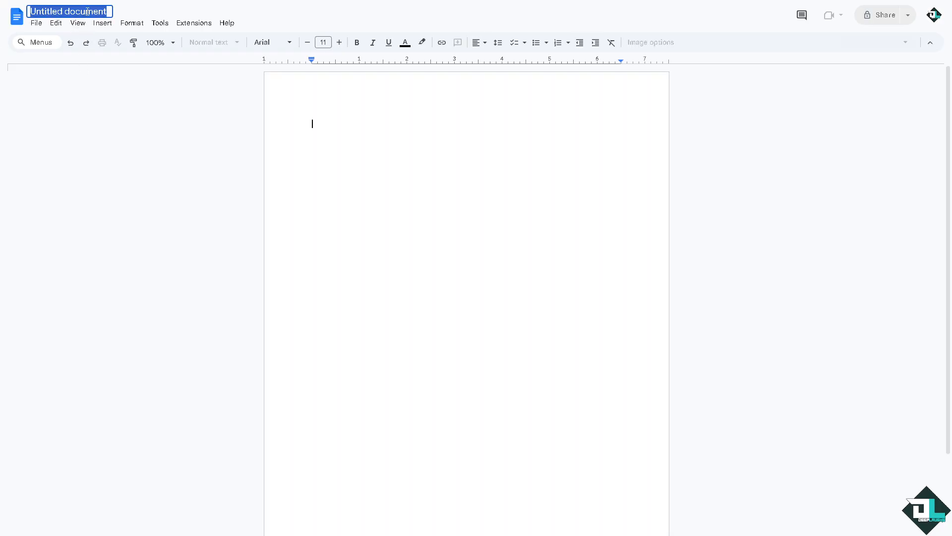
{"action": "type", "text": "How to Insert Draw IO in Google Docs"}
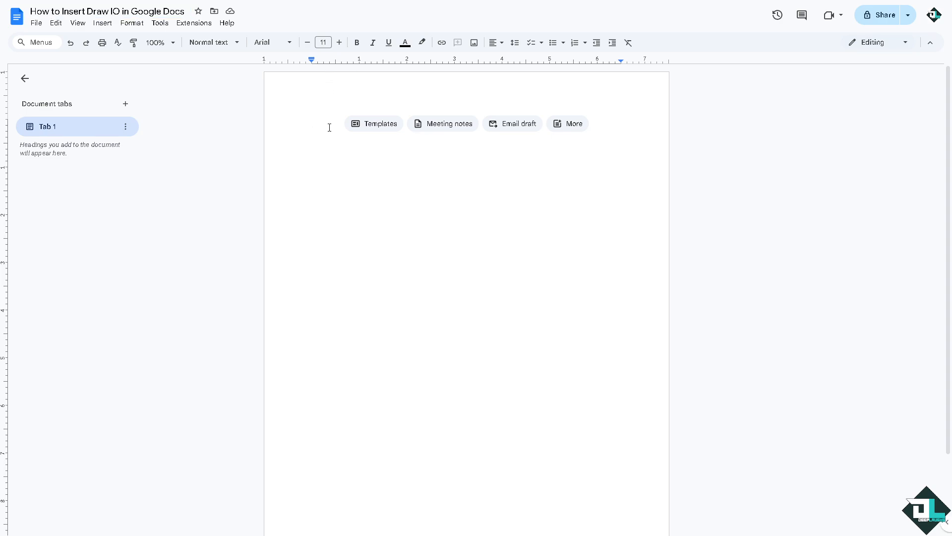
Start inserting an image into the empty page via the Insert menu
{"action": "left_click", "coordinate": [102, 23]}
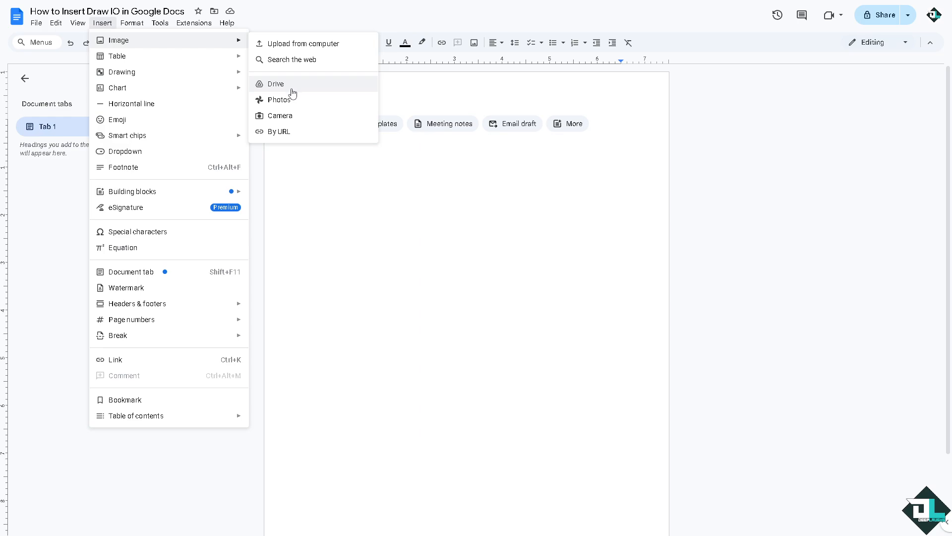
{"action": "mouse_move", "coordinate": [292, 59]}
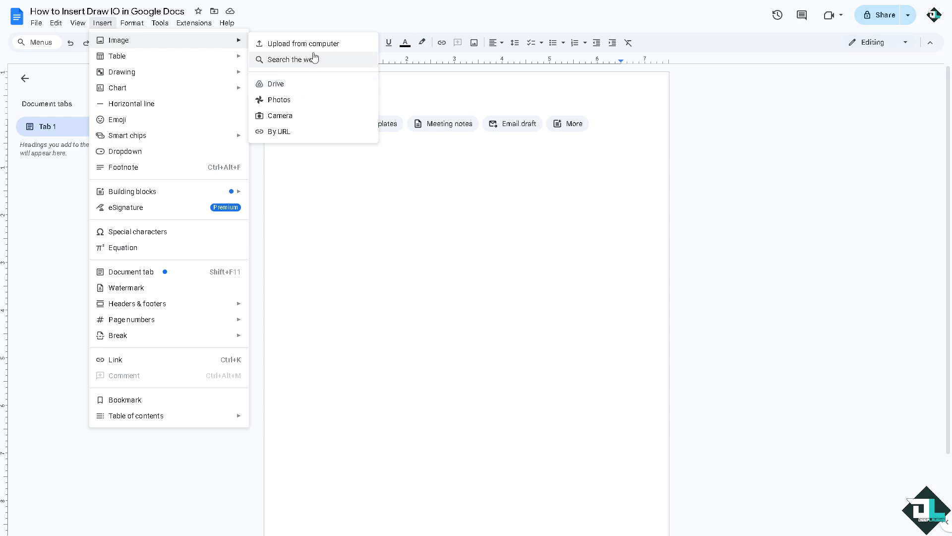
{"action": "mouse_move", "coordinate": [121, 72]}
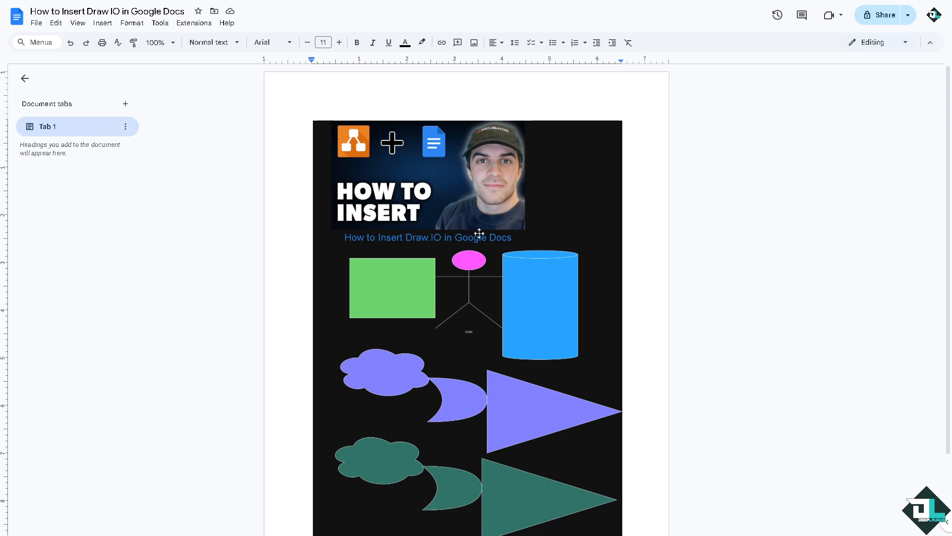
{"action": "mouse_move", "coordinate": [479, 233]}
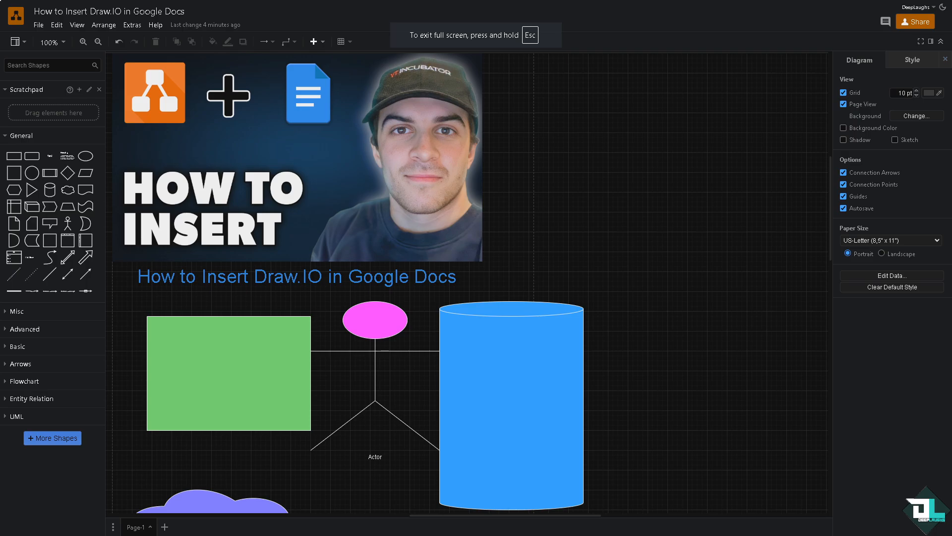
{"action": "mouse_move", "coordinate": [39, 27]}
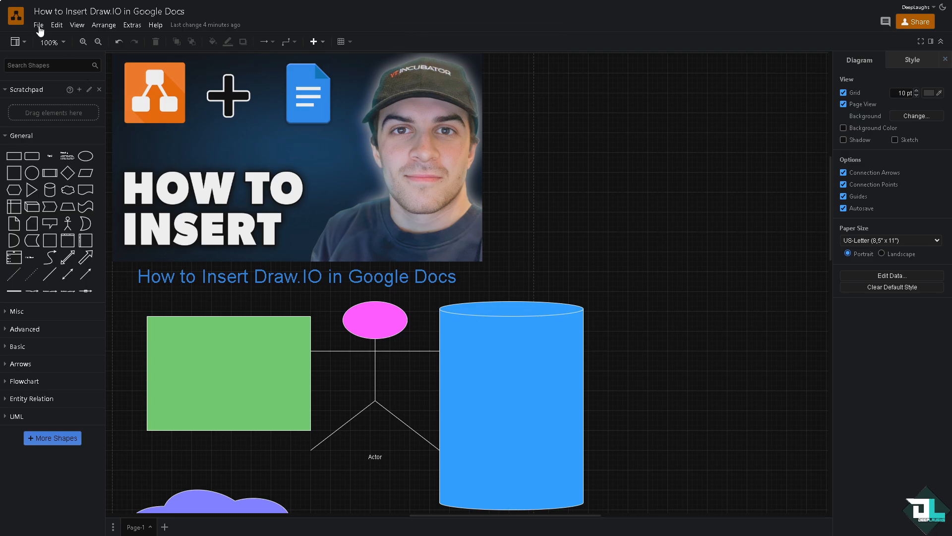
Export the diagram as a light-appearance JPEG with shadow and grid enabled
{"action": "left_click", "coordinate": [38, 24]}
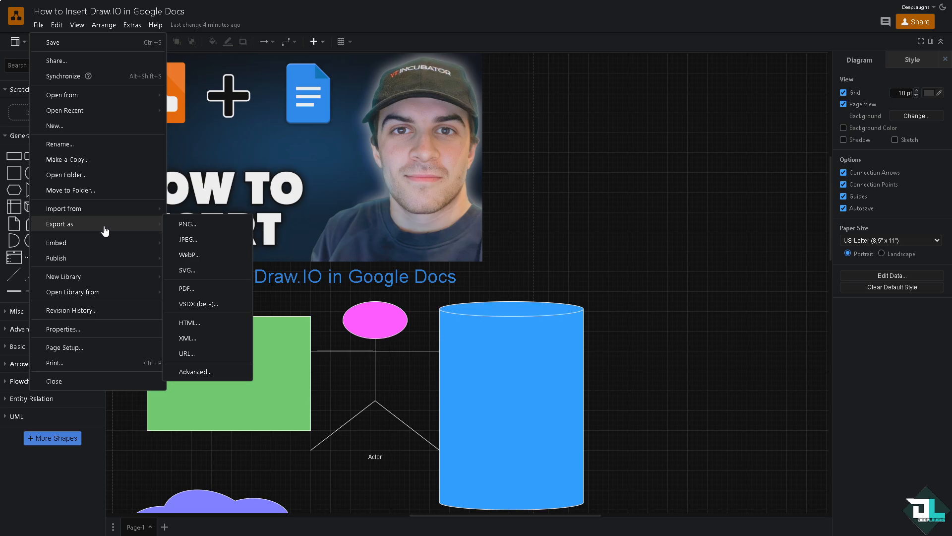
{"action": "left_click", "coordinate": [187, 223]}
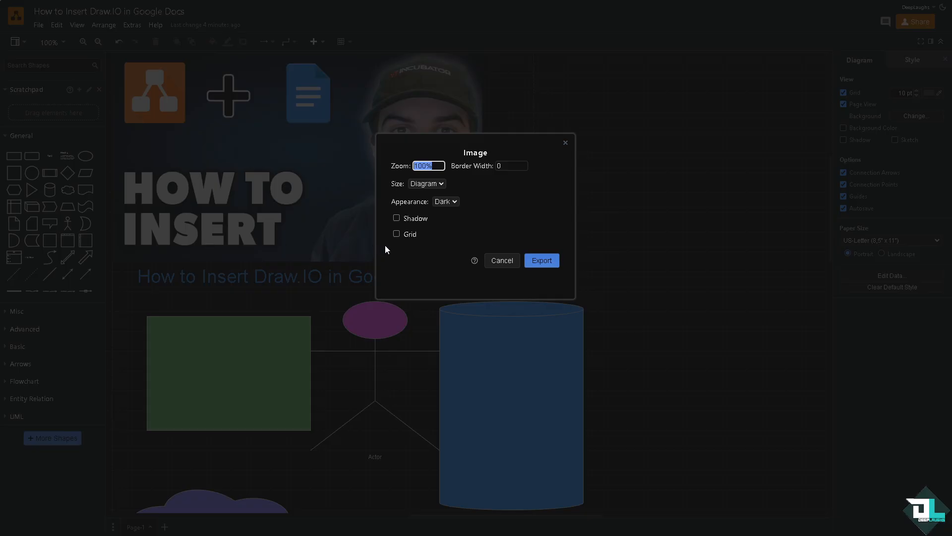
{"action": "left_click", "coordinate": [396, 218]}
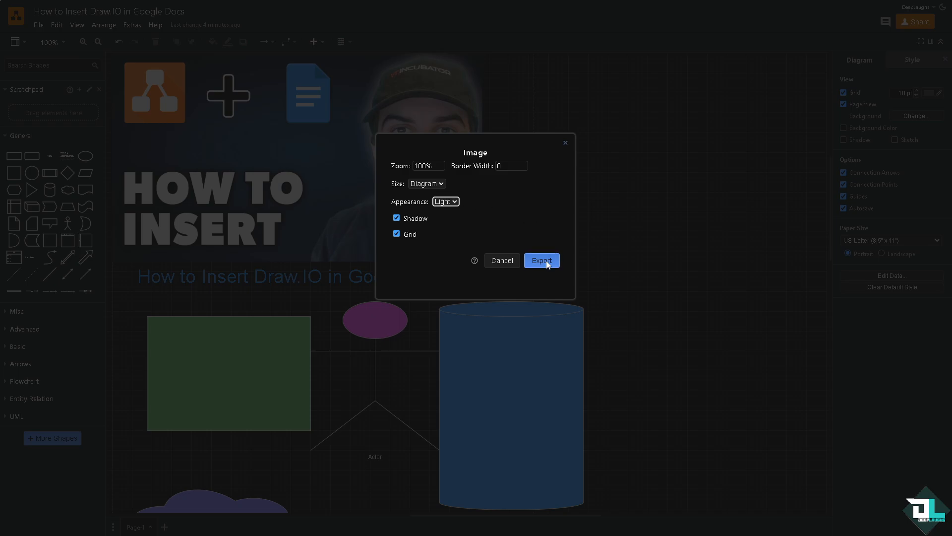
{"action": "left_click", "coordinate": [426, 183]}
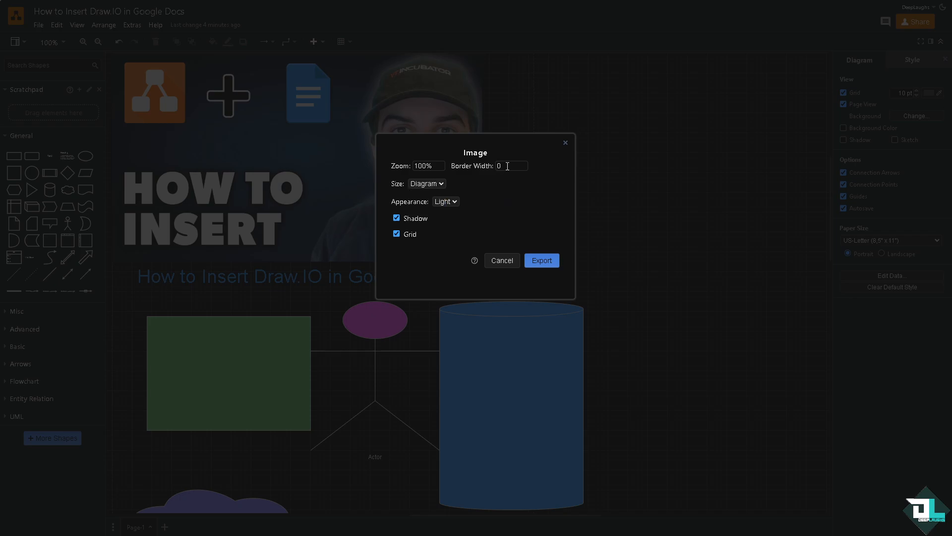
{"action": "left_click", "coordinate": [541, 260]}
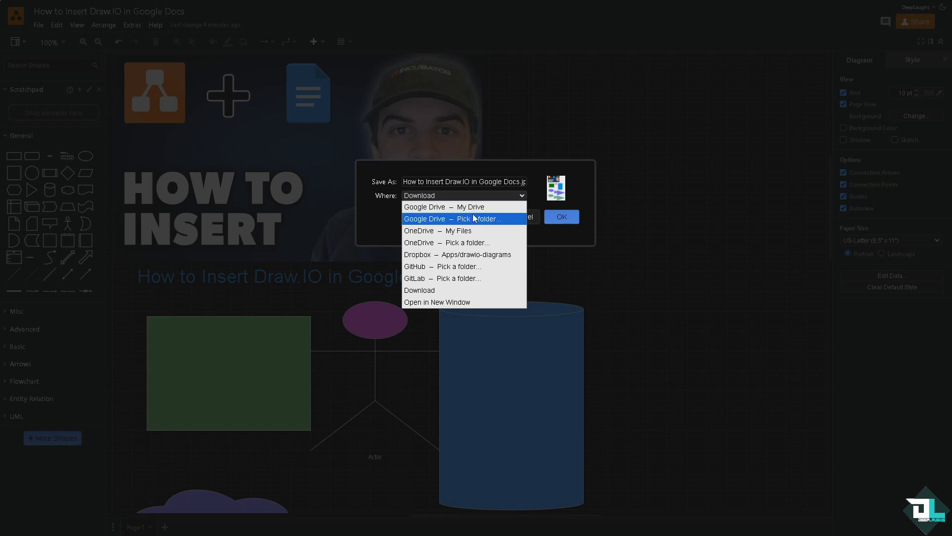
{"action": "mouse_move", "coordinate": [444, 206]}
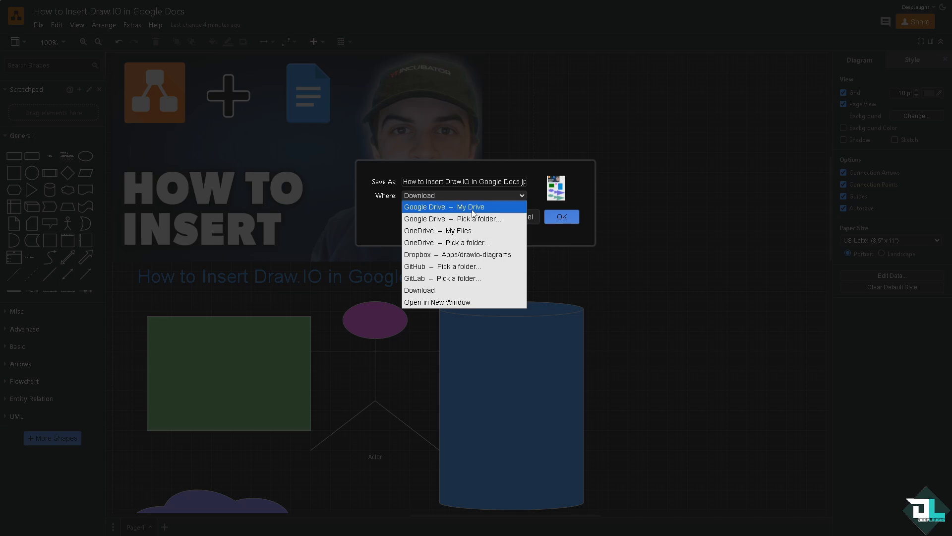
Save the exported JPEG to Google Drive's My Drive
{"action": "left_click", "coordinate": [444, 206]}
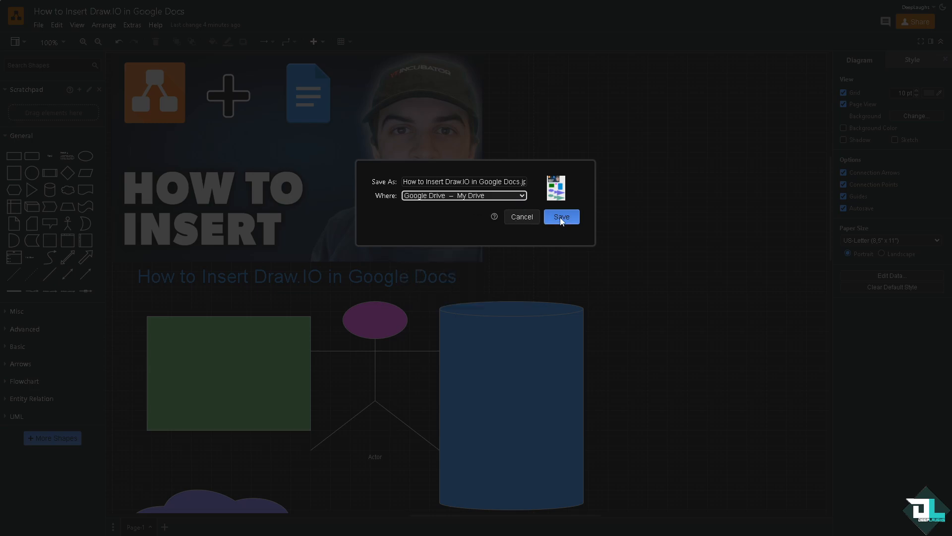
{"action": "left_click", "coordinate": [560, 217]}
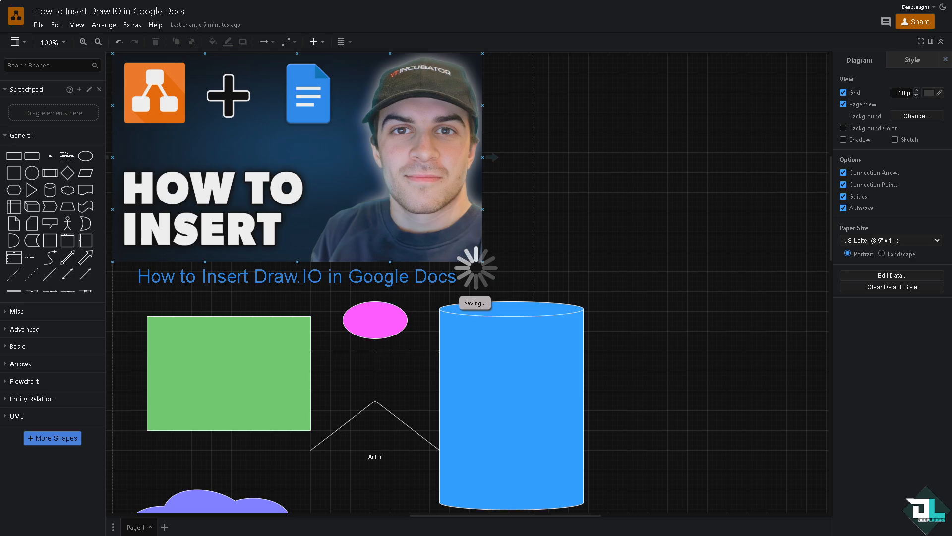
{"action": "mouse_move", "coordinate": [367, 225]}
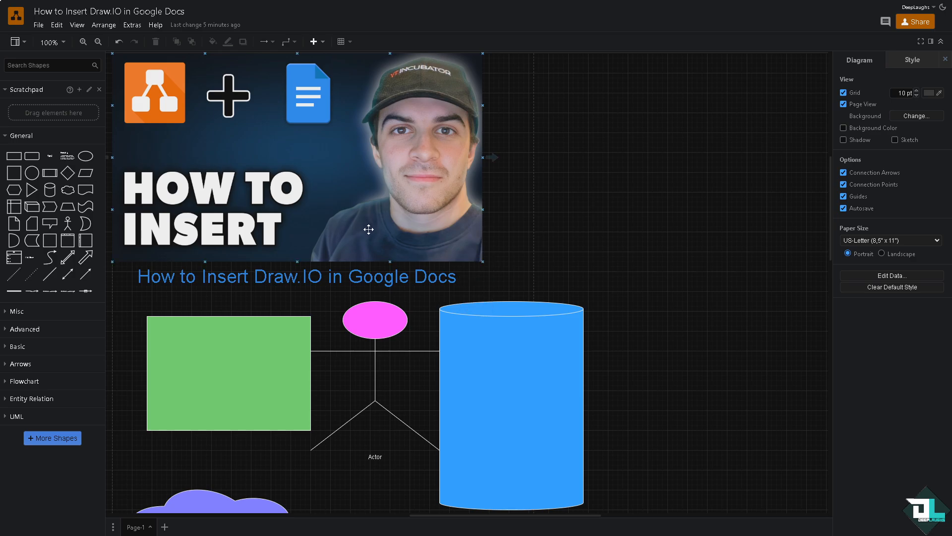
{"action": "mouse_move", "coordinate": [386, 213]}
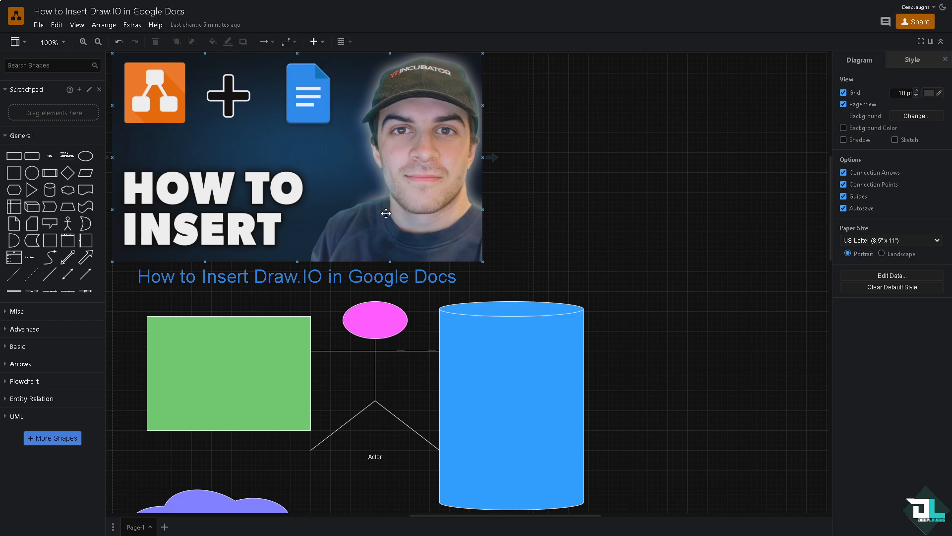
{"action": "mouse_move", "coordinate": [381, 225]}
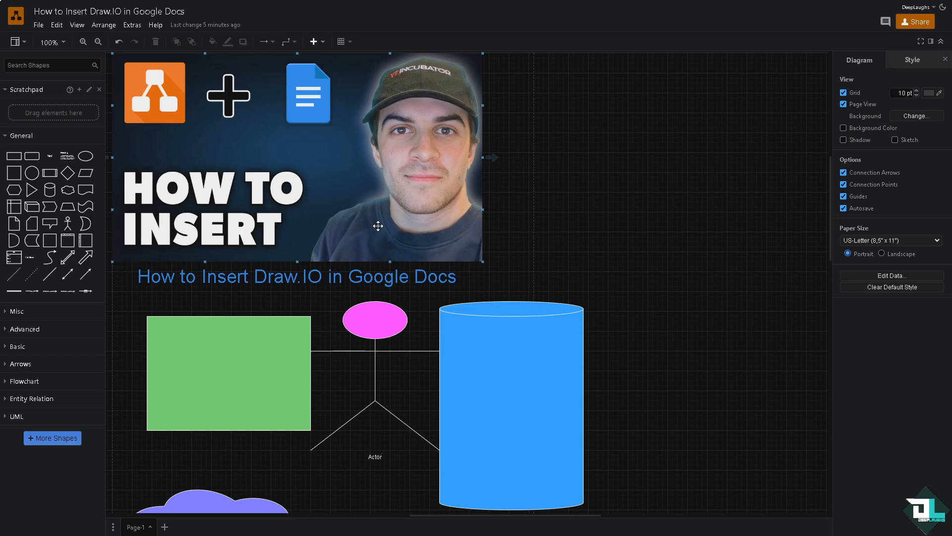
{"action": "mouse_move", "coordinate": [402, 193]}
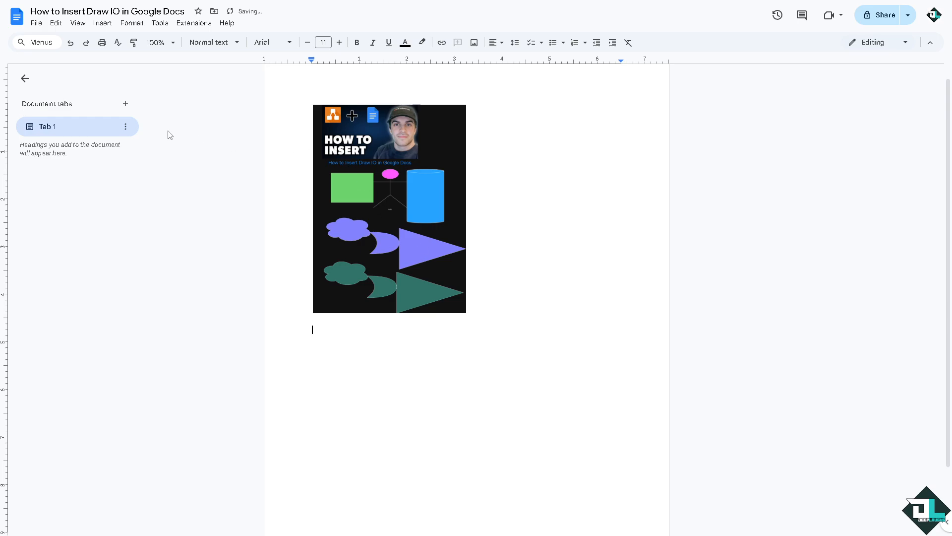
Insert the newly saved light diagram JPEG from Drive's Recent list below the dark one
{"action": "left_click", "coordinate": [102, 23]}
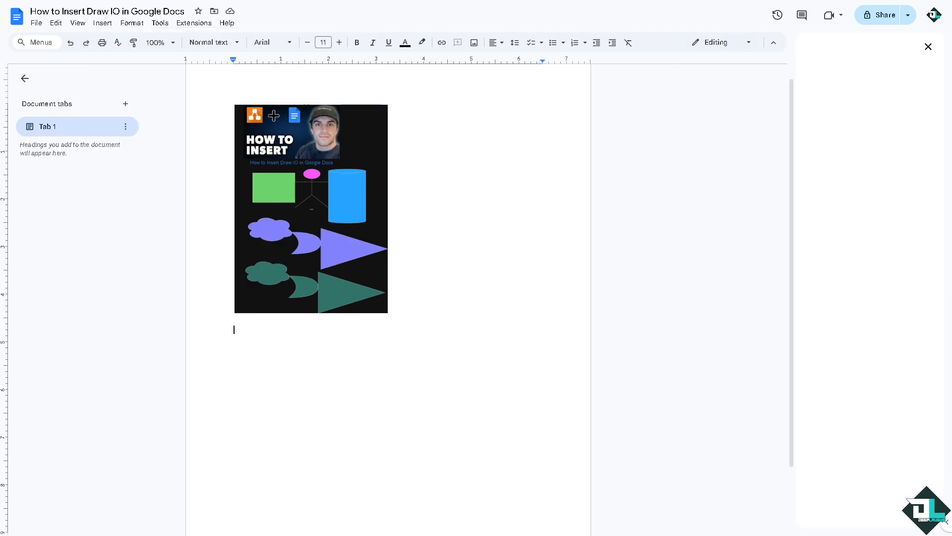
{"action": "left_click", "coordinate": [102, 23]}
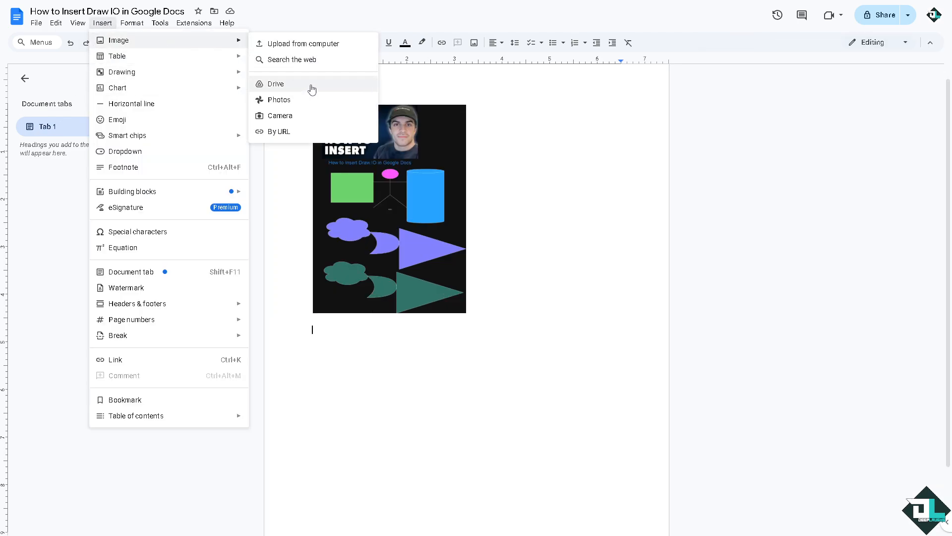
{"action": "left_click", "coordinate": [276, 83]}
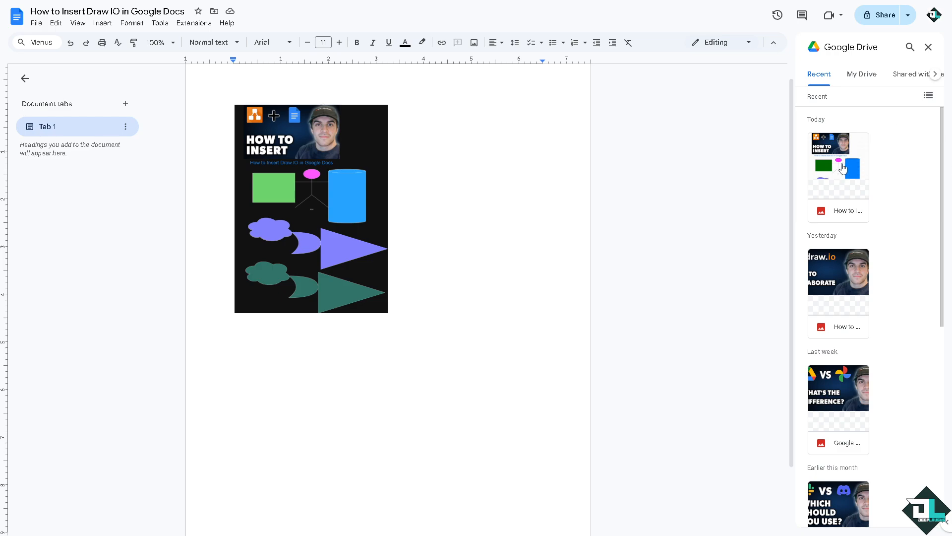
{"action": "left_click", "coordinate": [838, 177]}
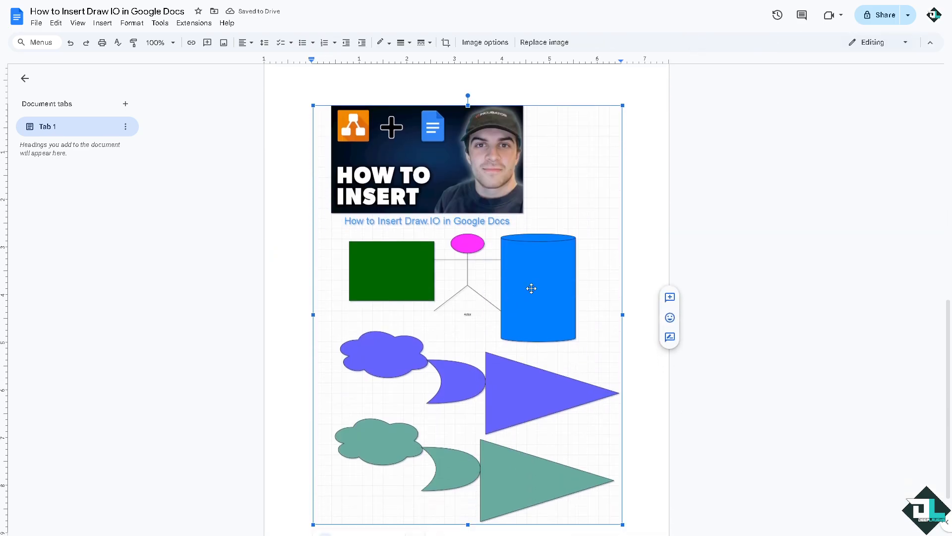
Shrink the light diagram image beneath the dark one and bring up the Share settings
{"action": "scroll", "scroll_direction": "down", "scroll_amount": 3}
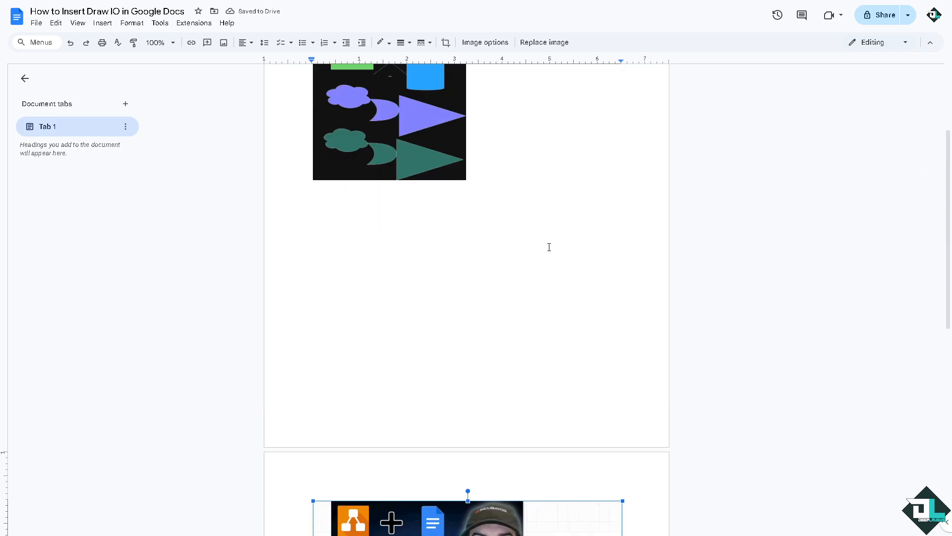
{"action": "scroll", "scroll_direction": "down", "scroll_amount": 3}
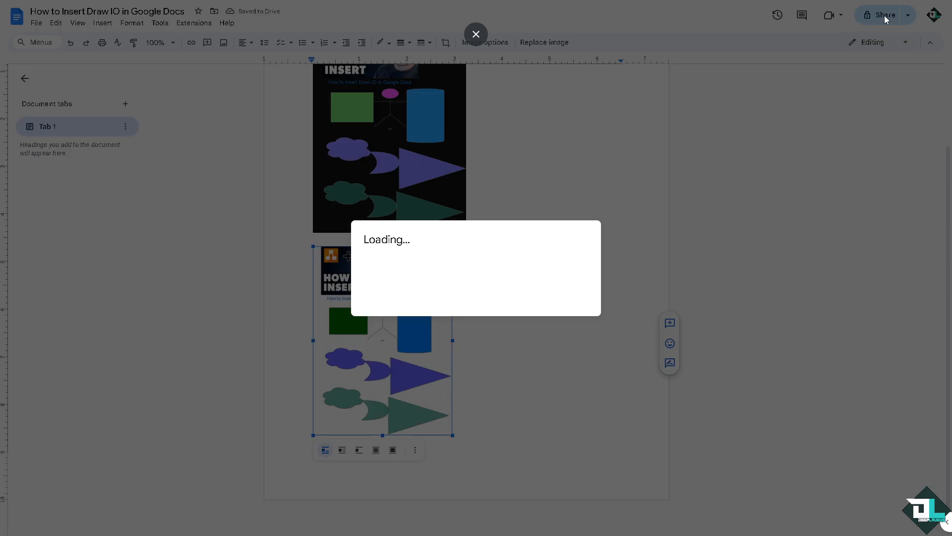
{"action": "left_click", "coordinate": [883, 15]}
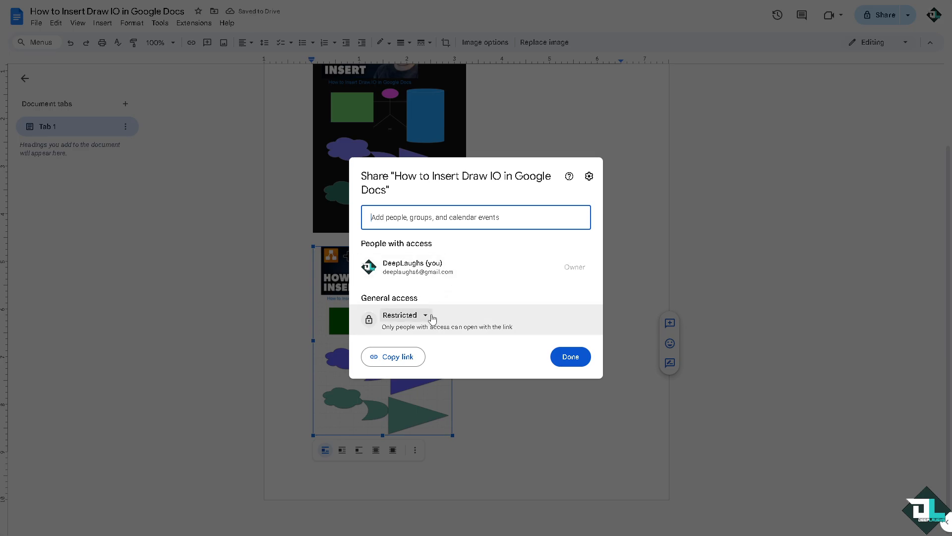
Set General access to Anyone with the link as Editor and confirm with Done
{"action": "left_click", "coordinate": [416, 314]}
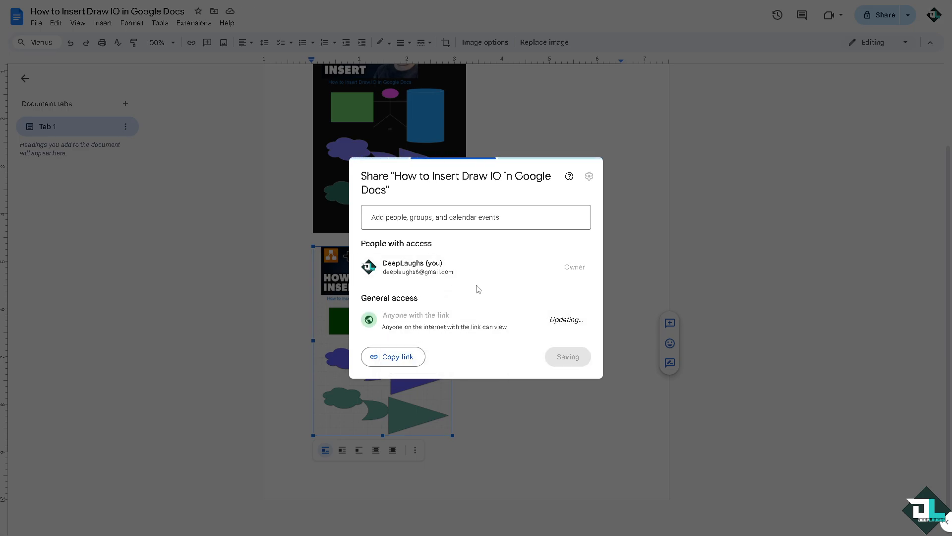
{"action": "left_click", "coordinate": [563, 319]}
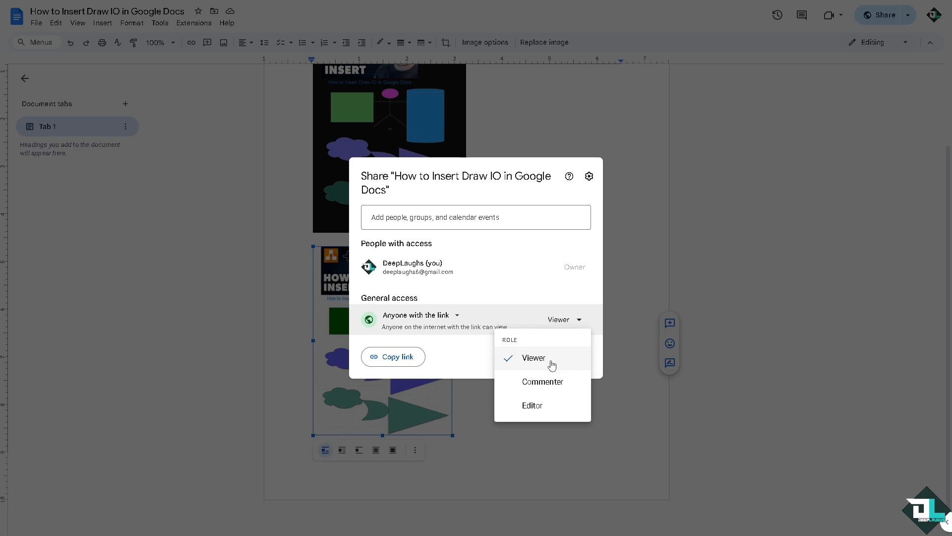
{"action": "mouse_move", "coordinate": [543, 406]}
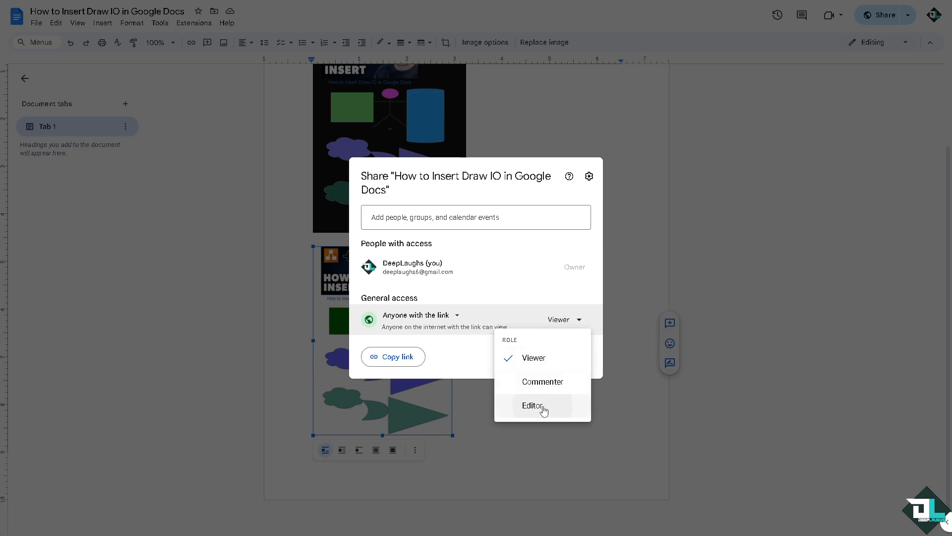
{"action": "left_click", "coordinate": [532, 405]}
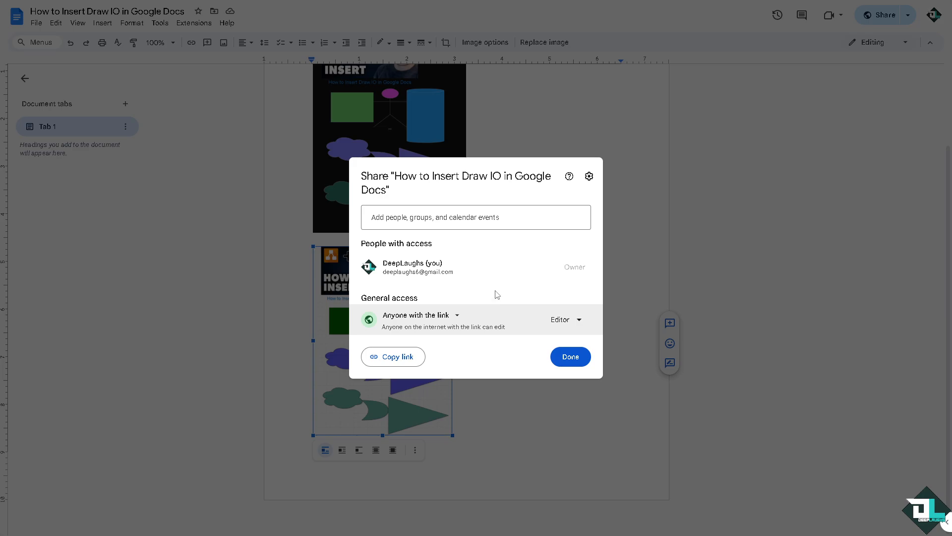
{"action": "left_click", "coordinate": [569, 356]}
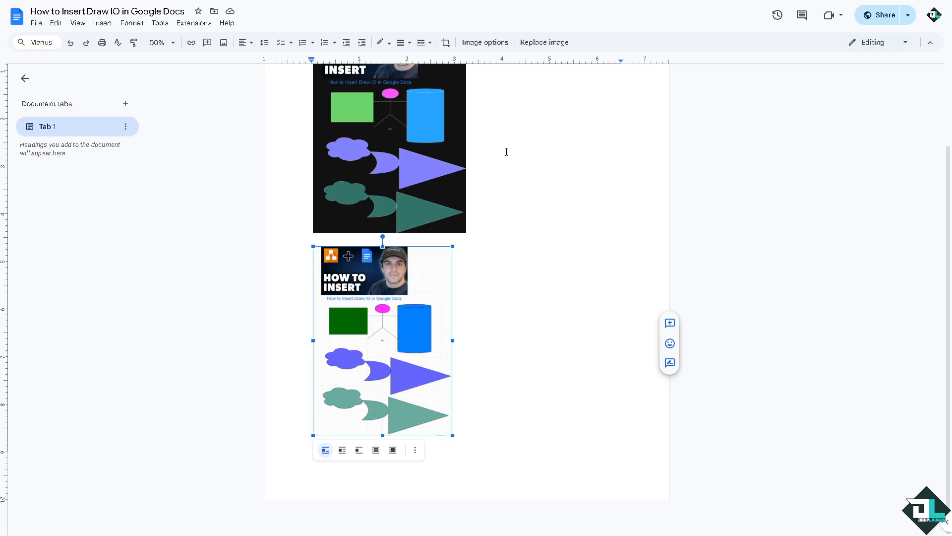